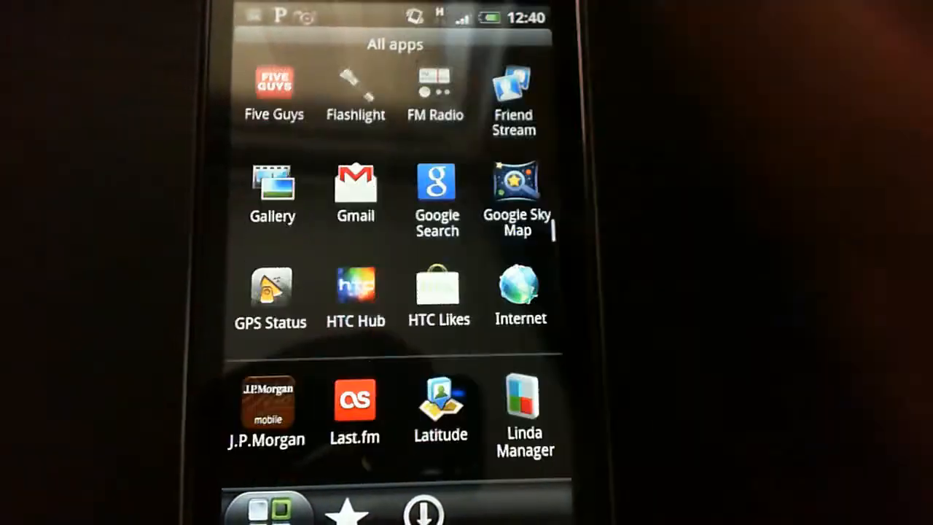
pyautogui.scroll(3)
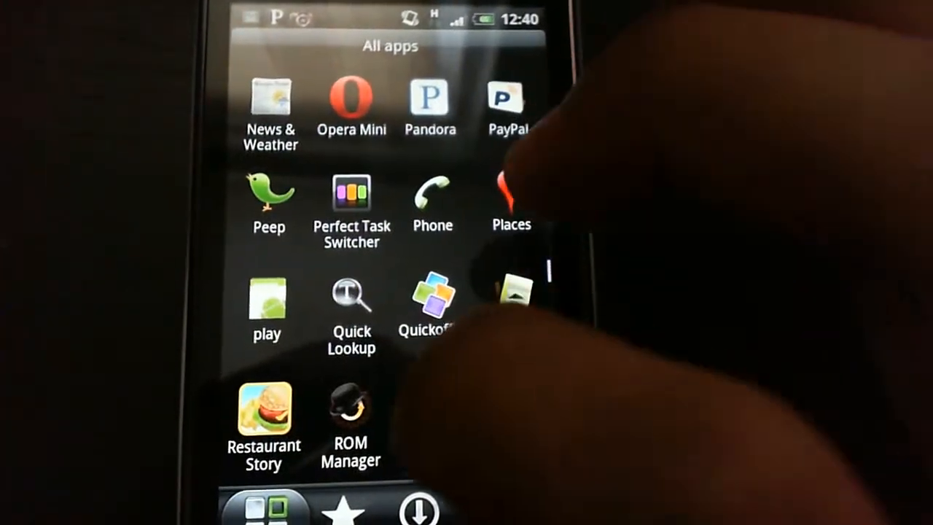
pyautogui.scroll(3)
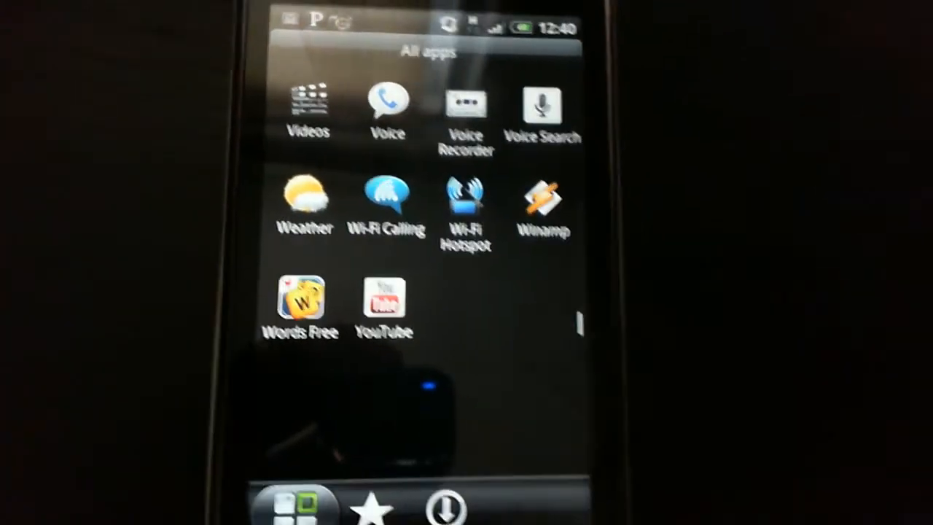
pyautogui.scroll(3)
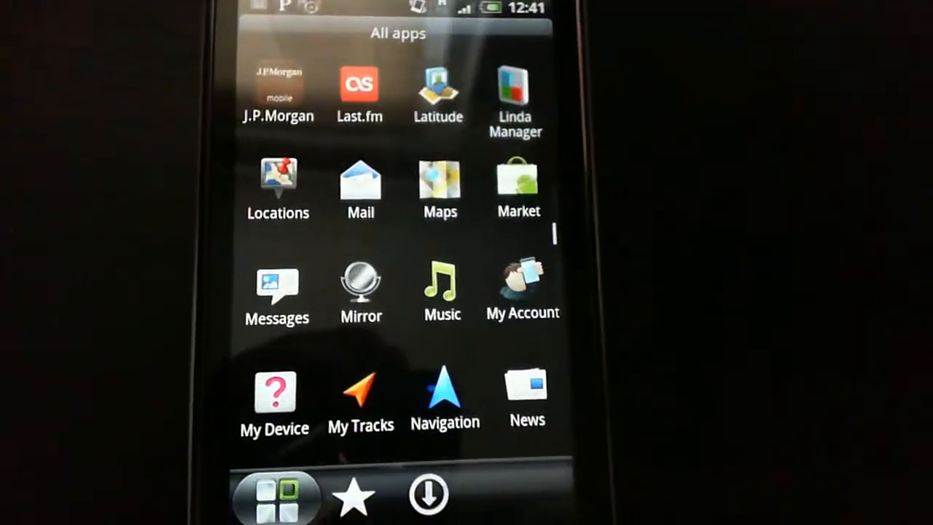
pyautogui.scroll(3)
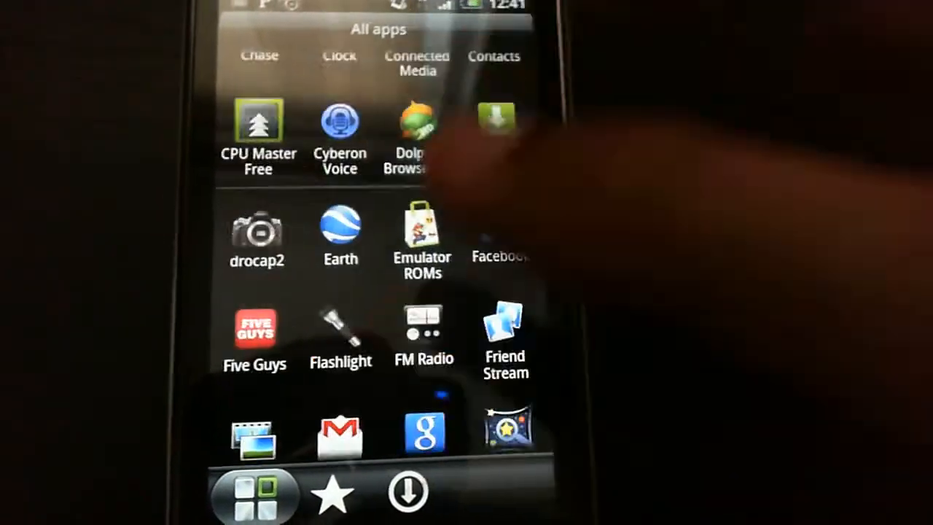
pyautogui.scroll(-3)
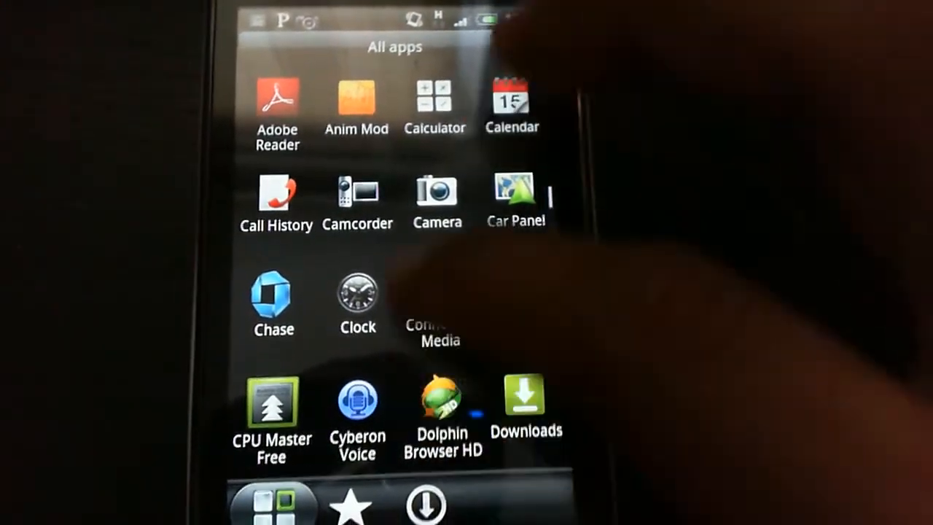
pyautogui.scroll(-3)
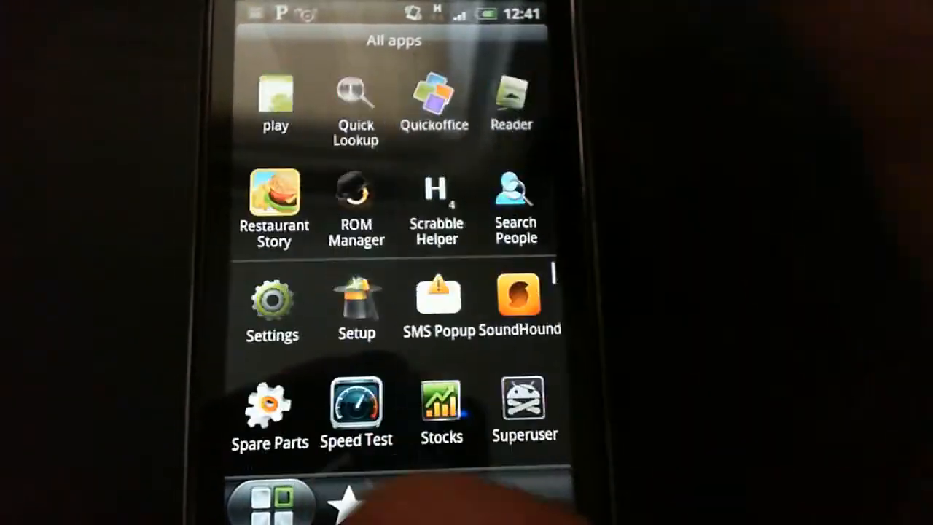